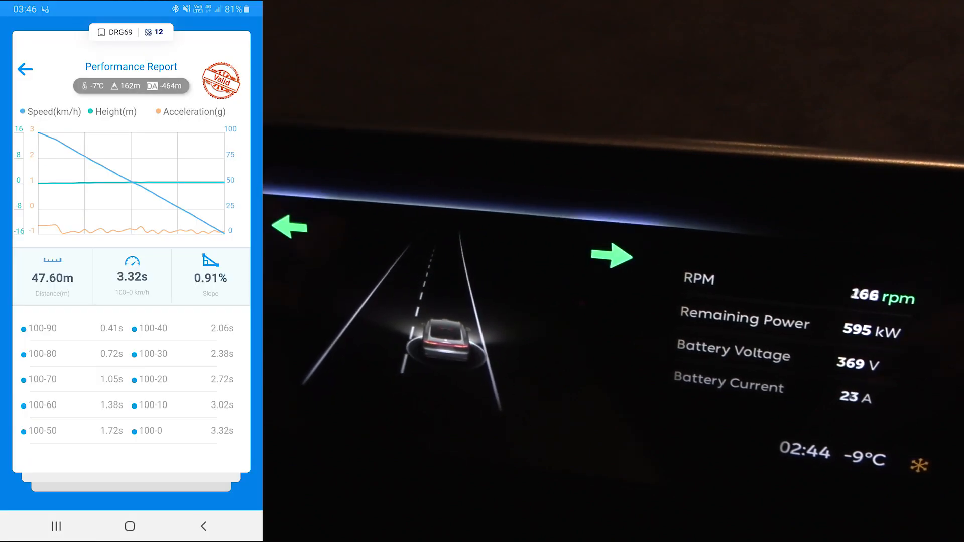
click(25, 69)
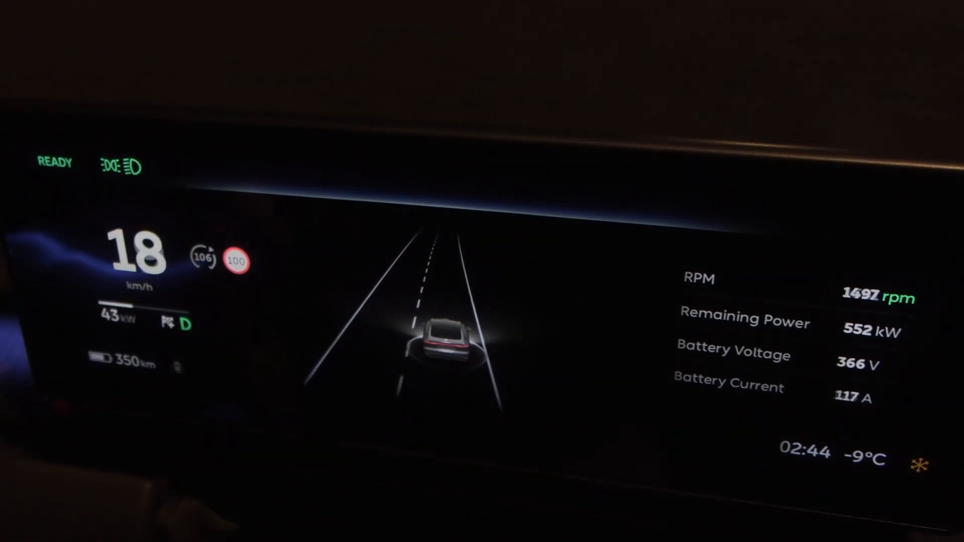